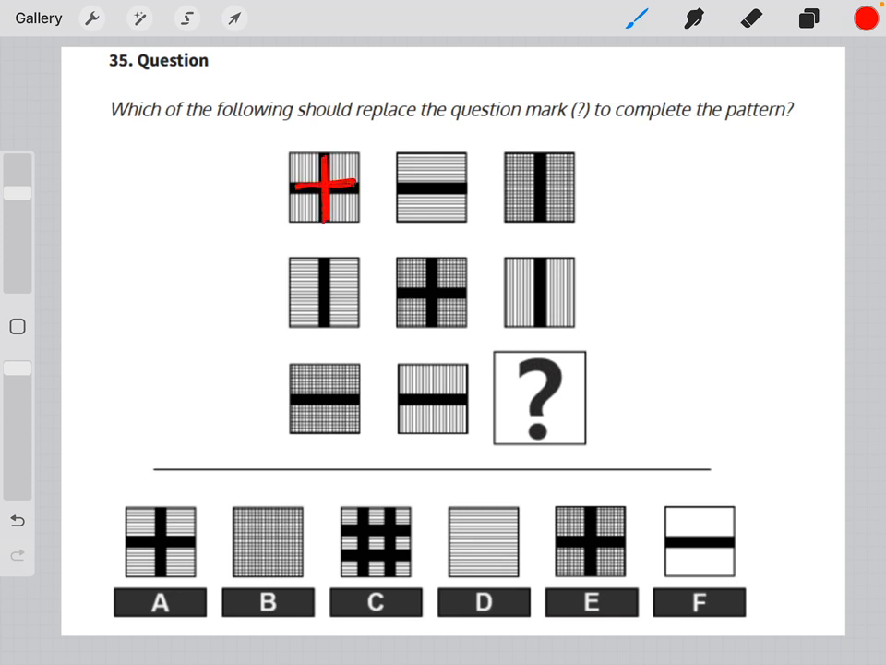
# - Trace the top bold bars and middle-row stripes in red, then erase those marks
pyautogui.moveTo(388, 189); pyautogui.dragTo(476, 193)
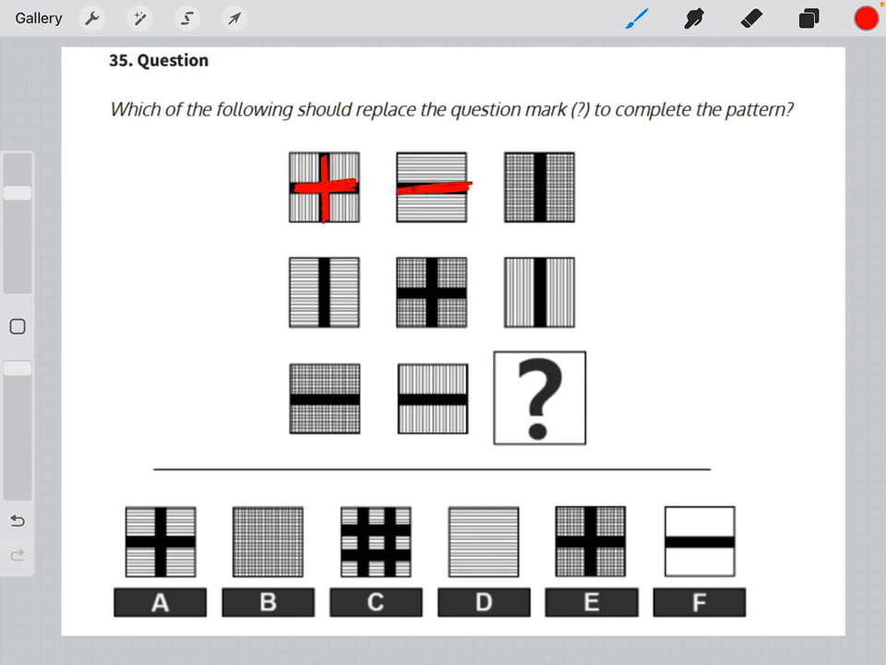
pyautogui.moveTo(540, 157); pyautogui.dragTo(540, 221)
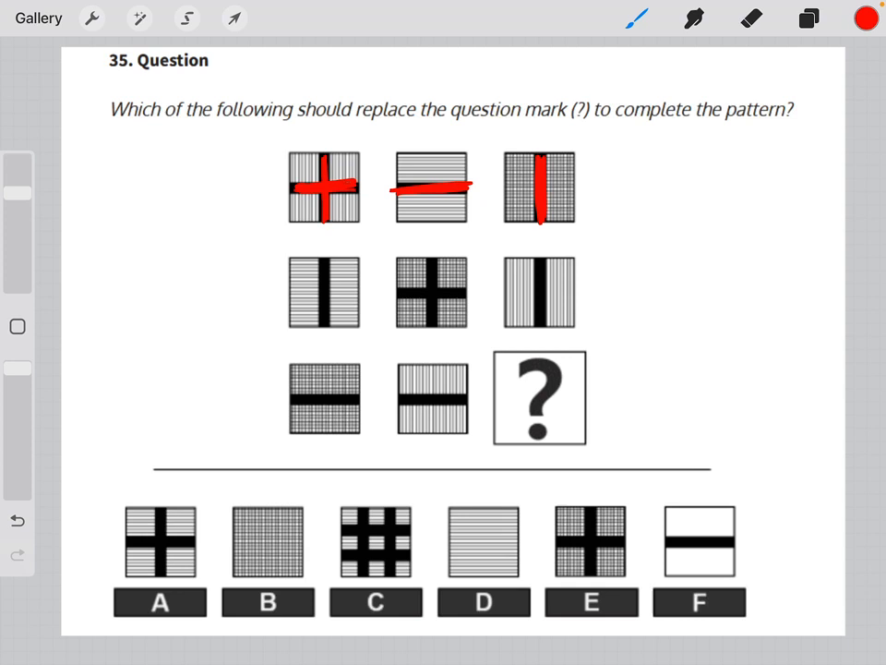
pyautogui.moveTo(291, 272); pyautogui.dragTo(364, 277)
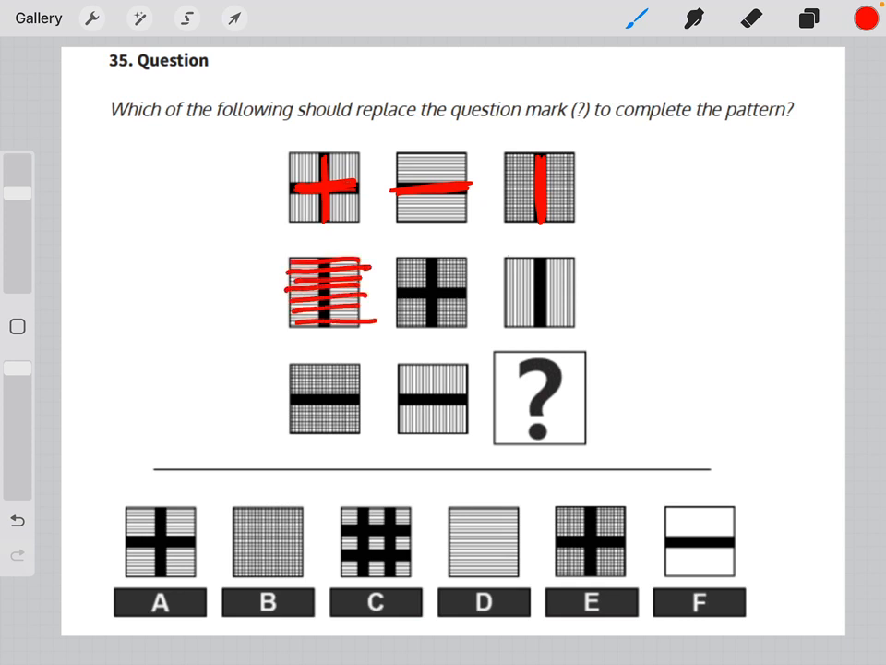
pyautogui.moveTo(517, 267); pyautogui.dragTo(564, 323)
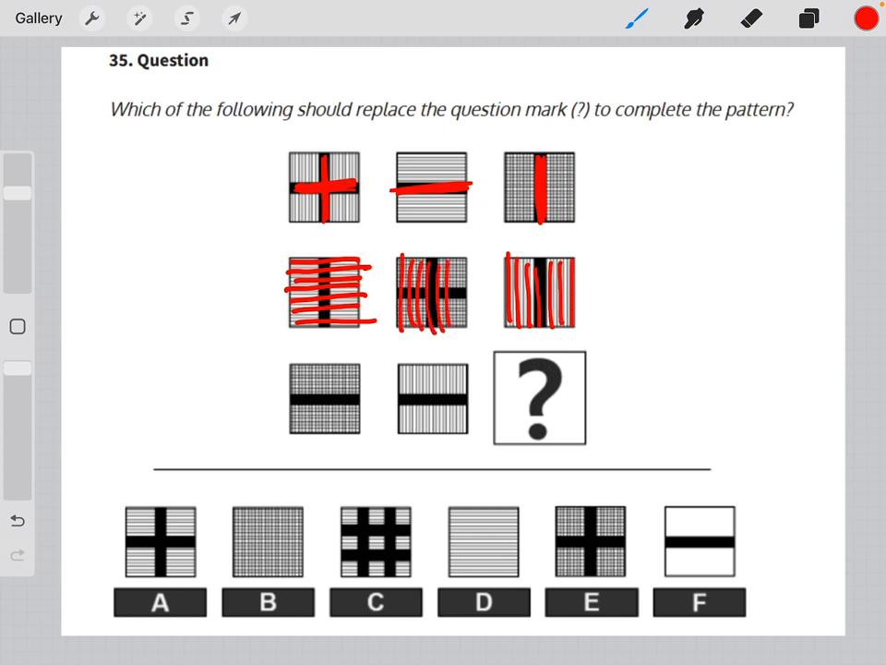
pyautogui.moveTo(407, 267); pyautogui.dragTo(452, 319)
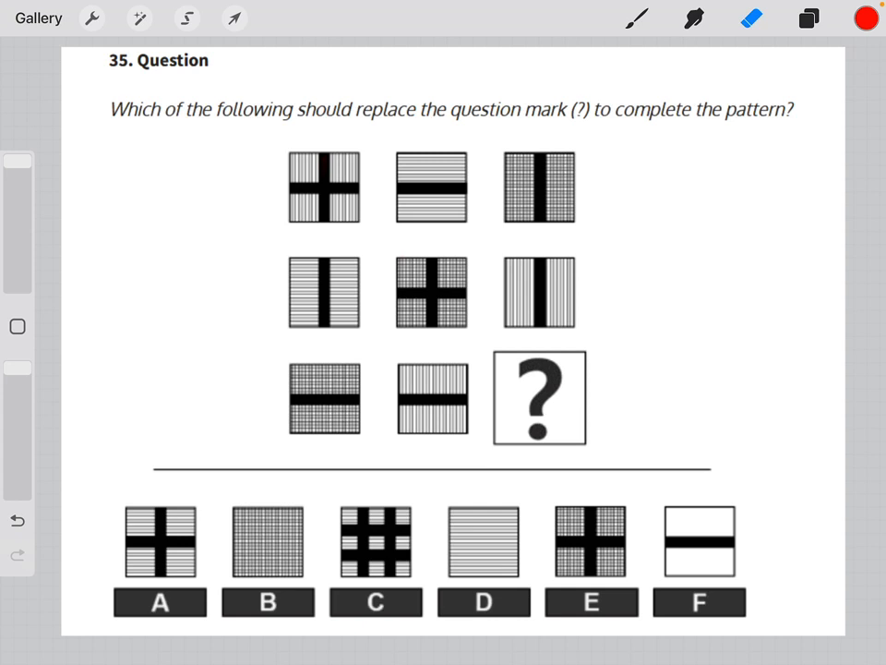
# - Draw a diagonal arrow across the pattern grid and bring up the brush library
pyautogui.moveTo(298, 428); pyautogui.dragTo(570, 161)
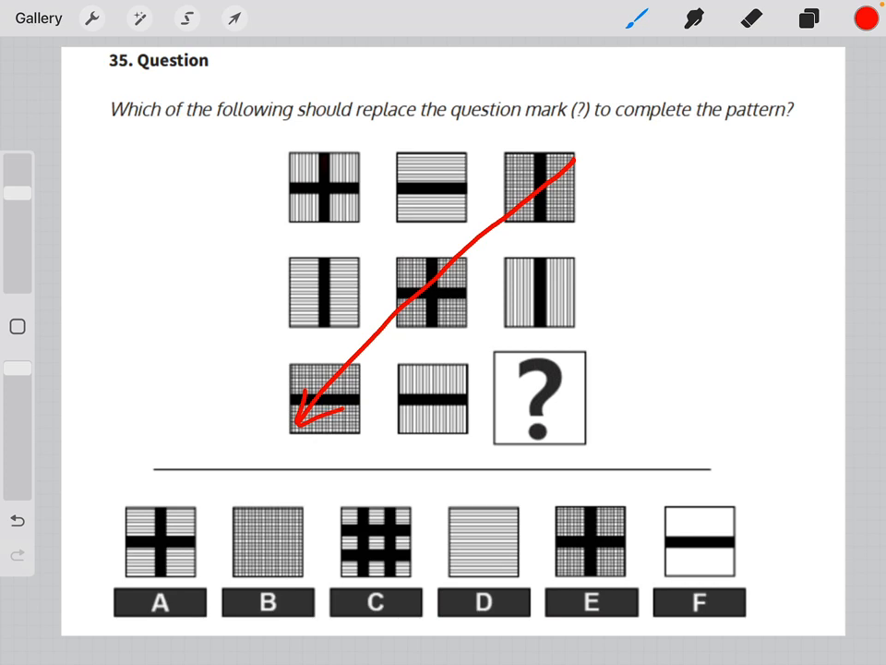
pyautogui.click(807, 18)
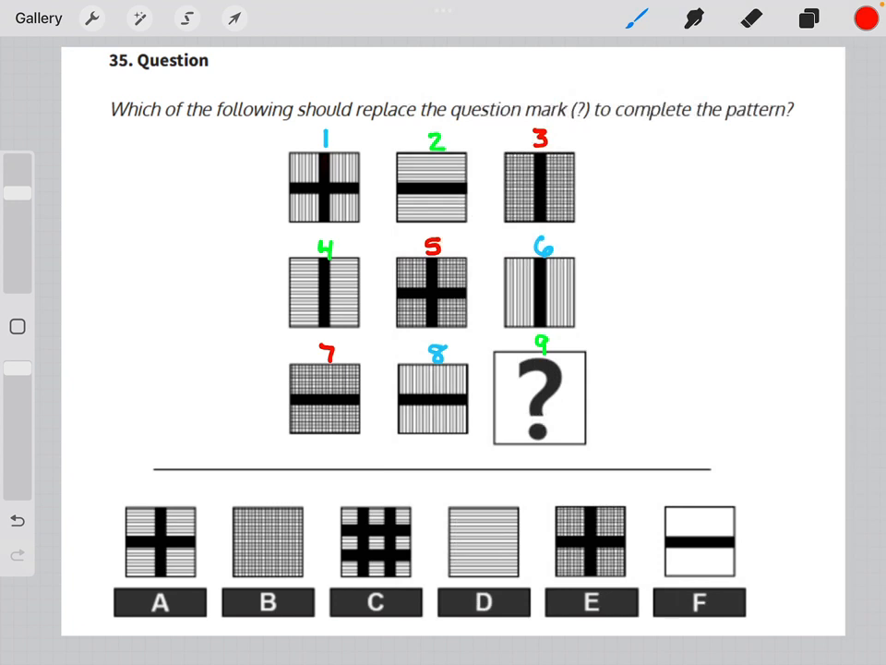
pyautogui.click(807, 18)
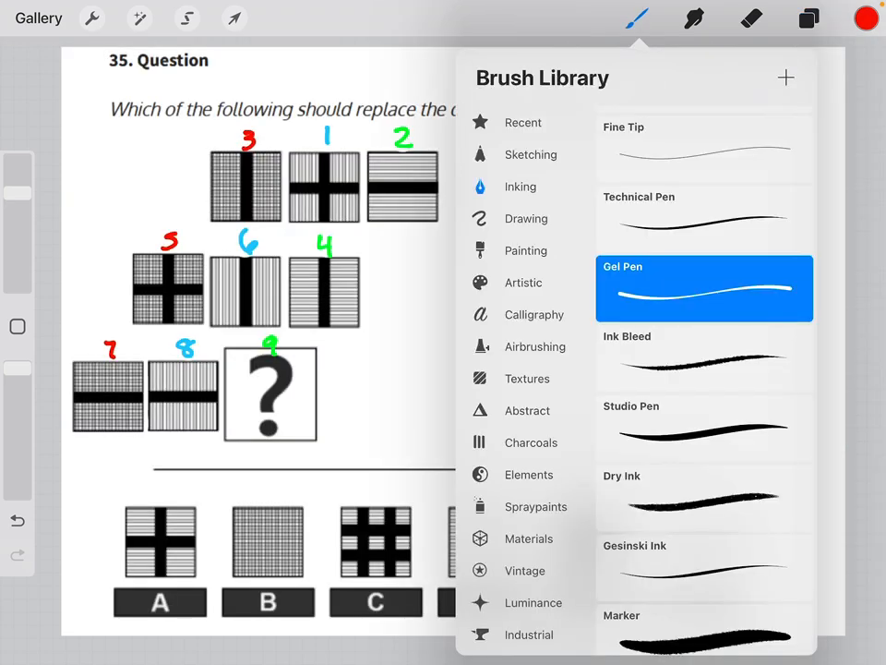
# - Select the Gel Pen brush for slashing answer choices B, E and F
pyautogui.click(636, 18)
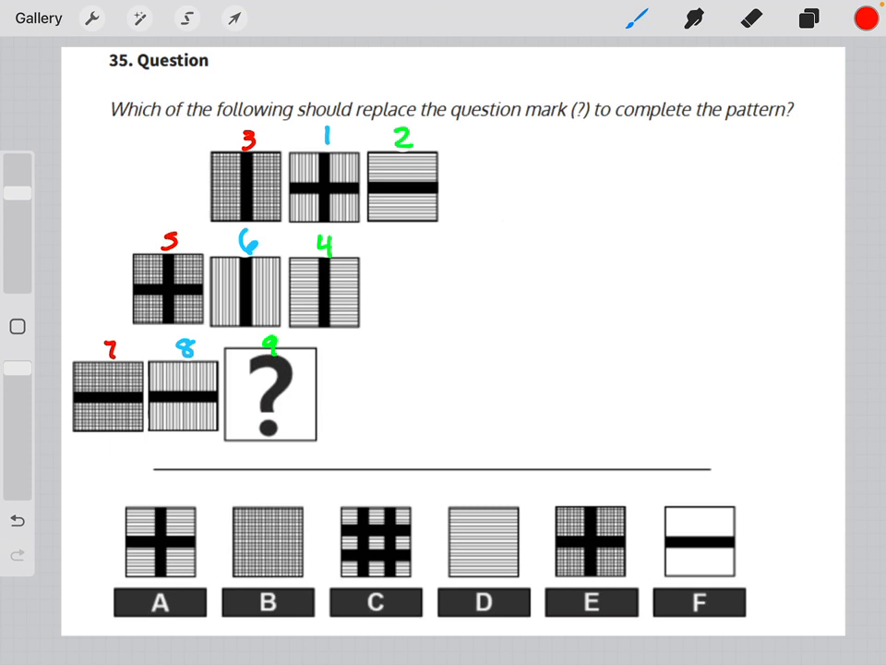
pyautogui.click(808, 18)
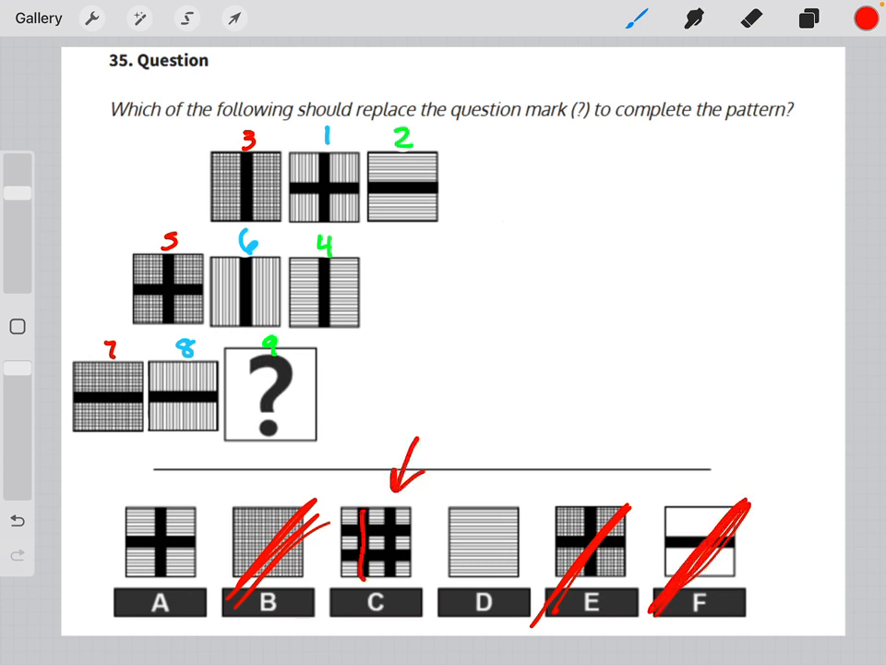
# - Scribble out answer choice C and bring up the layers list
pyautogui.moveTo(369, 516); pyautogui.dragTo(406, 573)
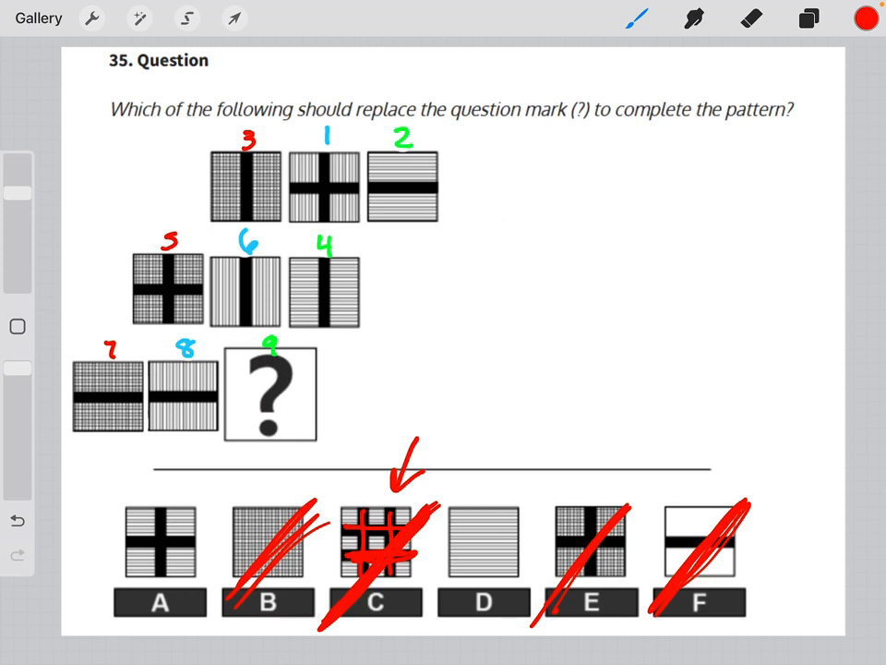
pyautogui.click(807, 16)
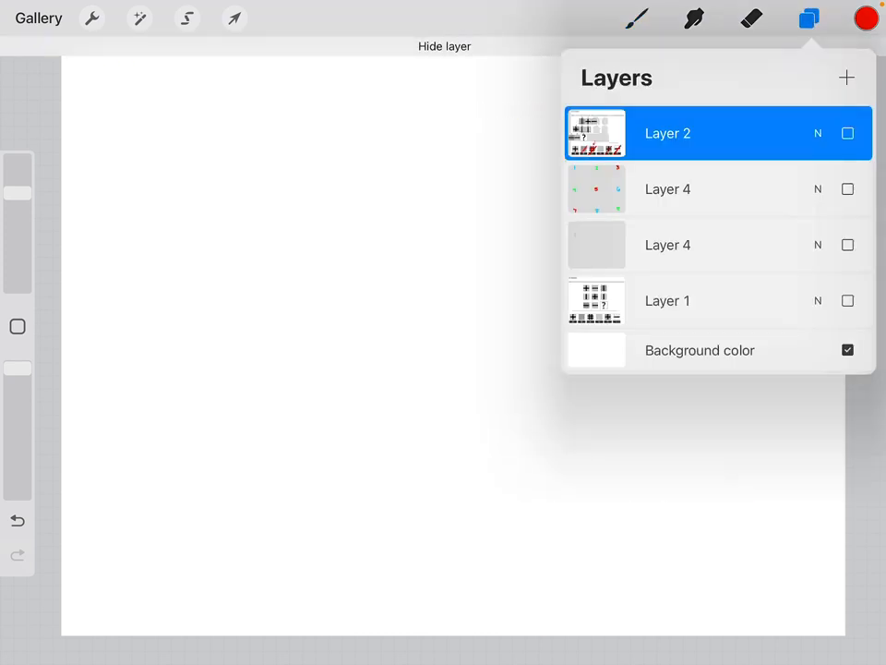
# - Make Layer 1 visible again, close the layers list, and undo the stray stroke
pyautogui.click(846, 300)
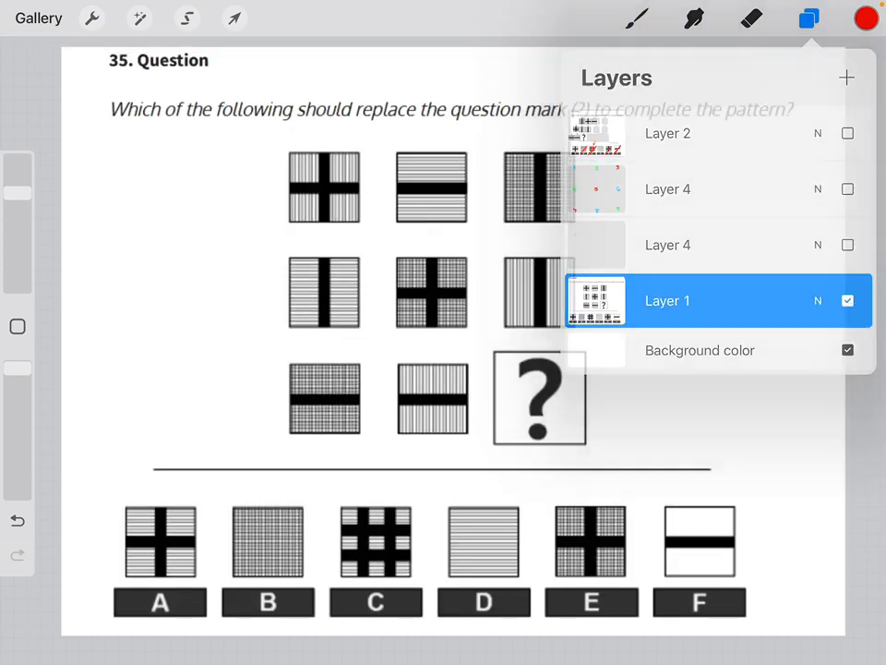
pyautogui.click(805, 19)
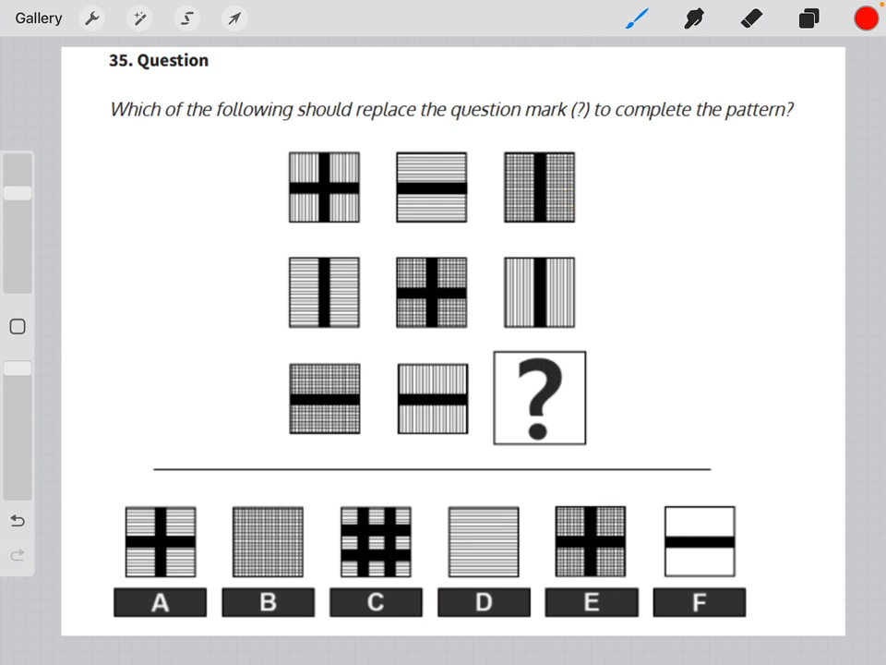
pyautogui.moveTo(397, 189); pyautogui.dragTo(466, 189)
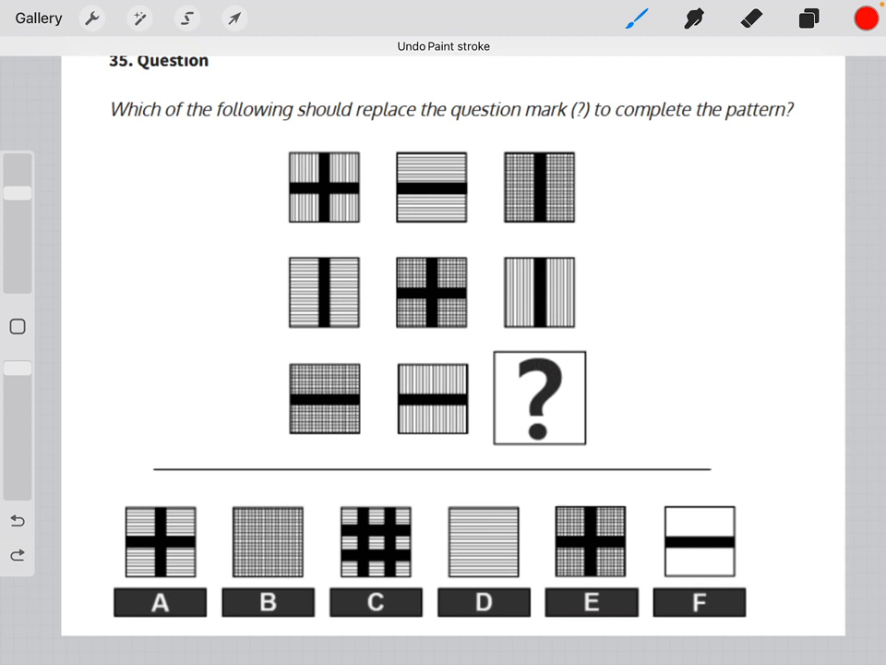
# - Discard a red arrow, then dot the cross centres of squares 1 and 5 in red
pyautogui.moveTo(194, 198); pyautogui.dragTo(249, 189)
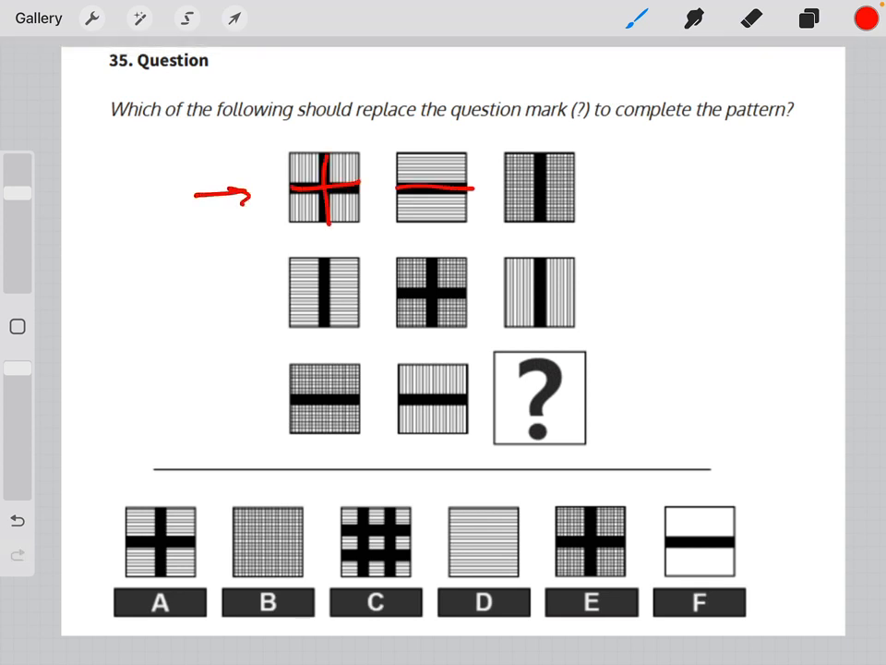
pyautogui.moveTo(212, 295); pyautogui.dragTo(249, 296)
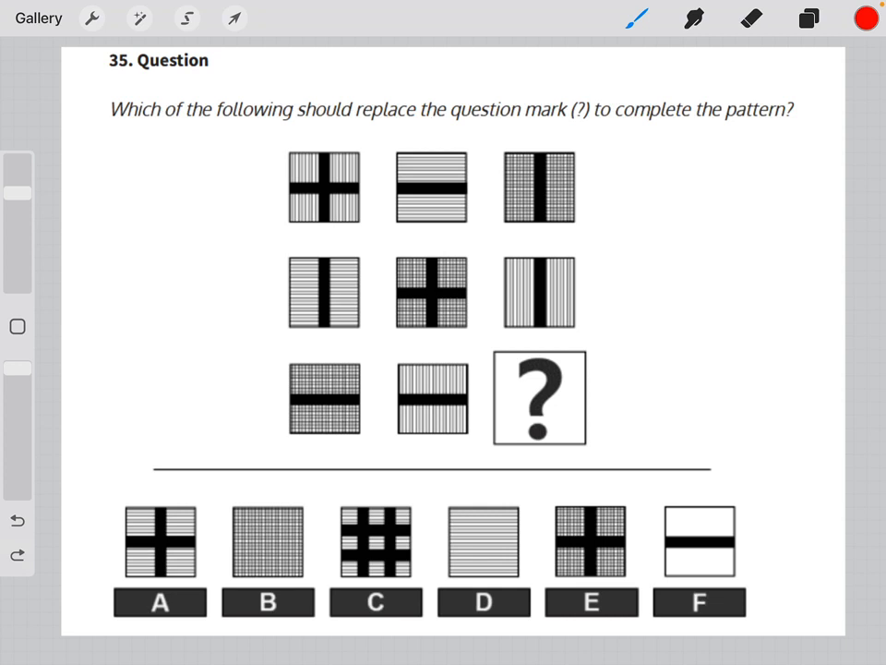
pyautogui.click(325, 188)
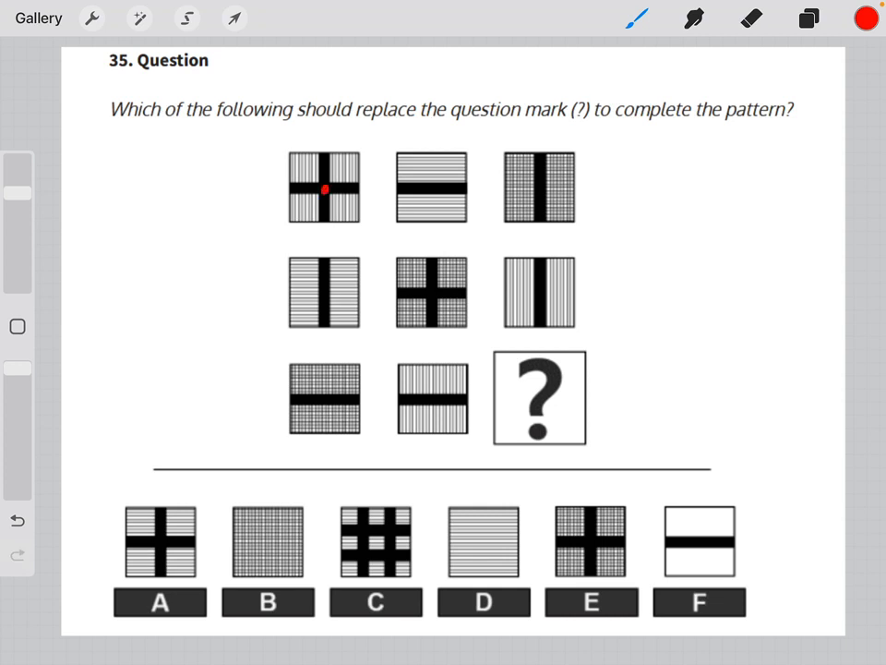
pyautogui.click(428, 292)
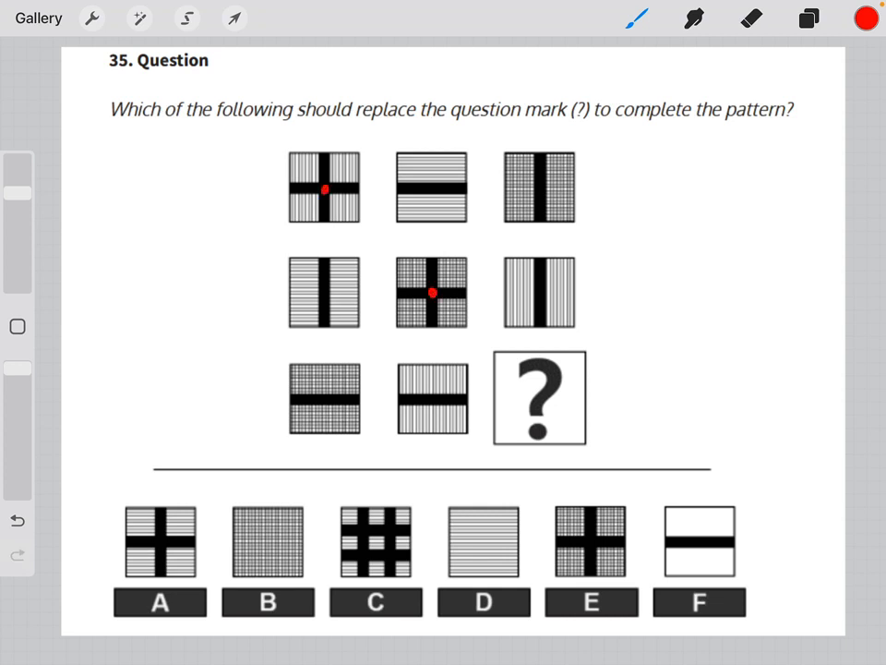